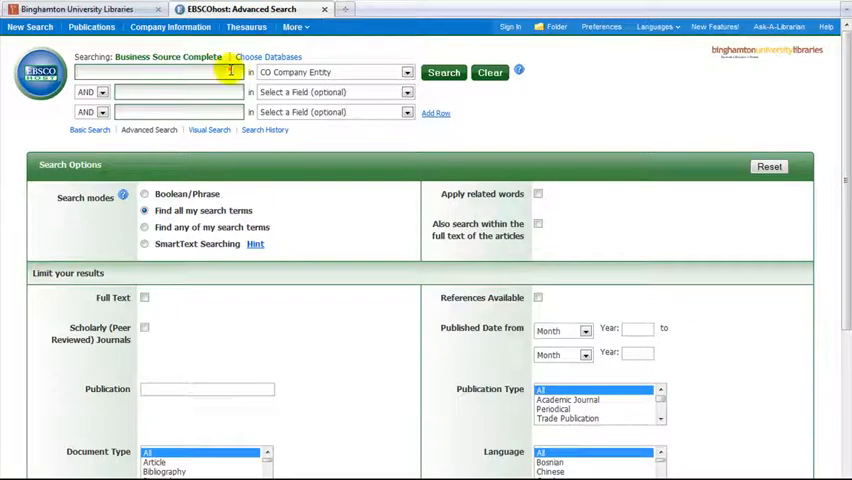
# Enter 'wal-mart' as a CO Company Entity term and 'sales cycle' as the second term
pyautogui.write('wal-mart')
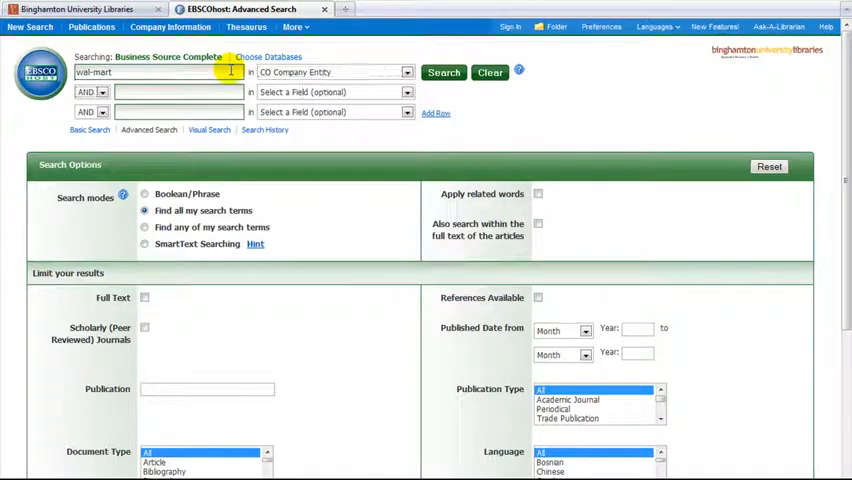
pyautogui.write('sales cycle')
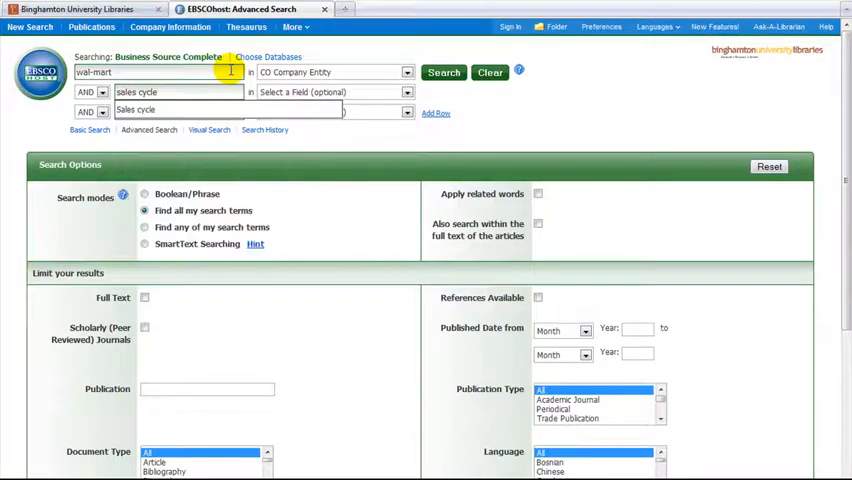
pyautogui.click(408, 72)
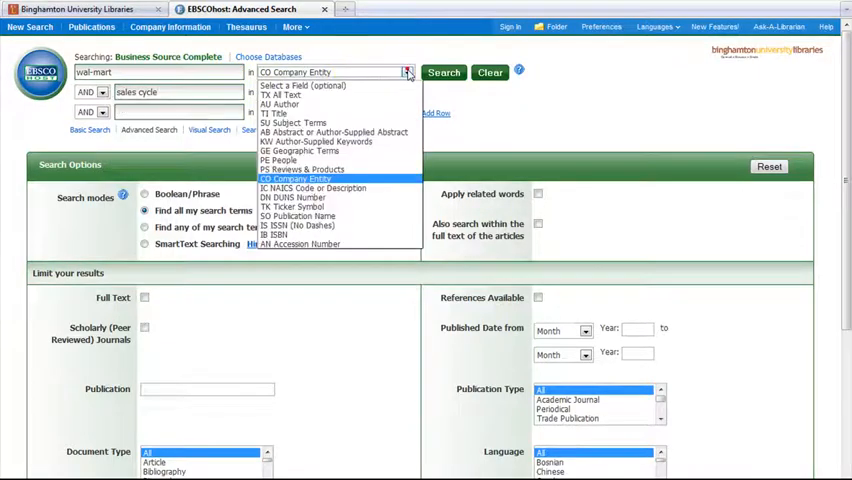
pyautogui.moveTo(396, 112)
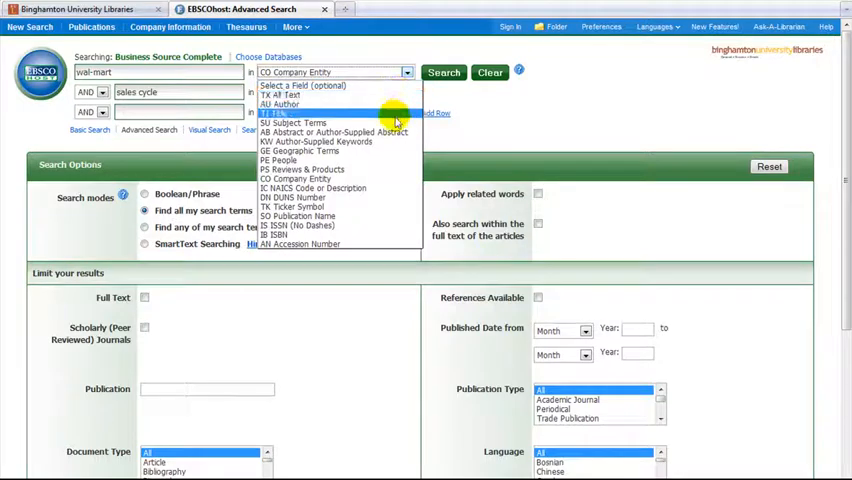
pyautogui.moveTo(390, 178)
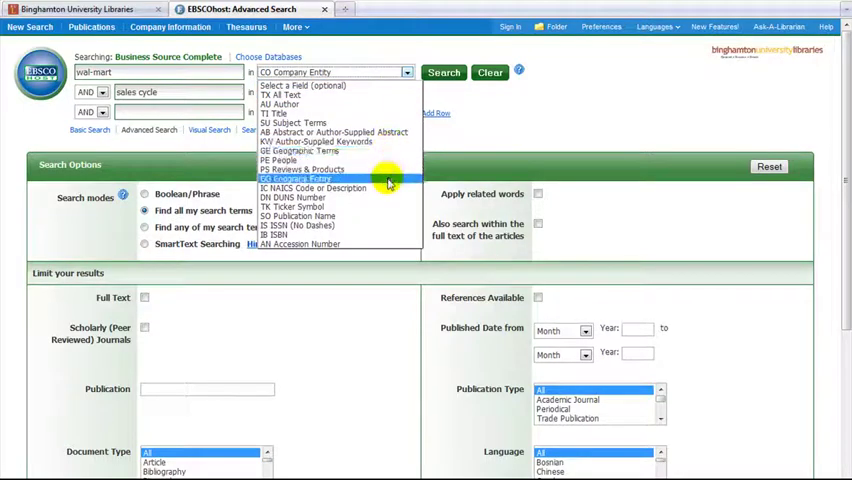
pyautogui.click(388, 184)
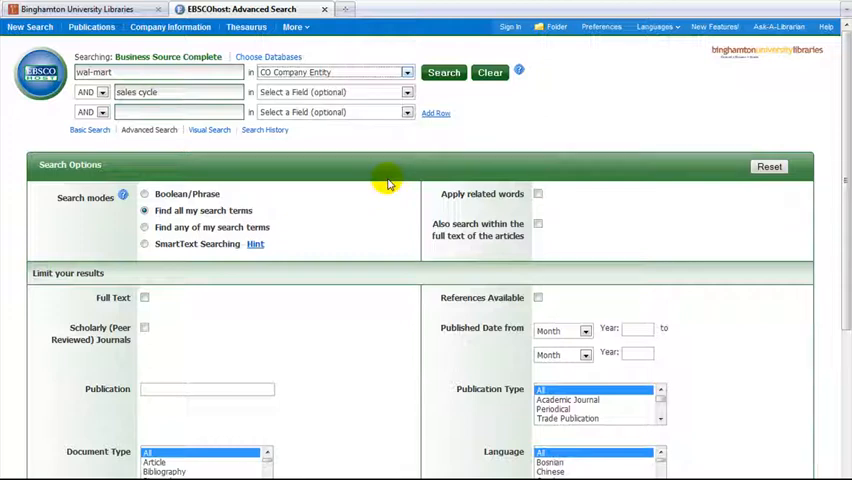
pyautogui.moveTo(384, 200)
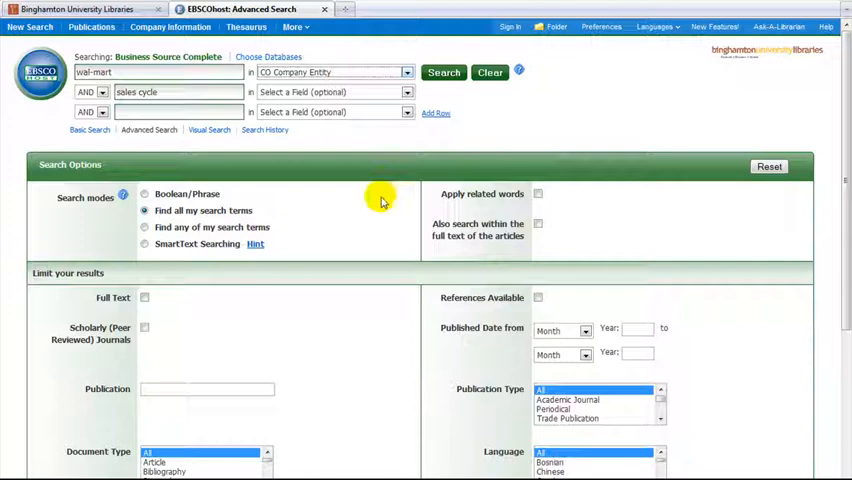
pyautogui.moveTo(124, 296)
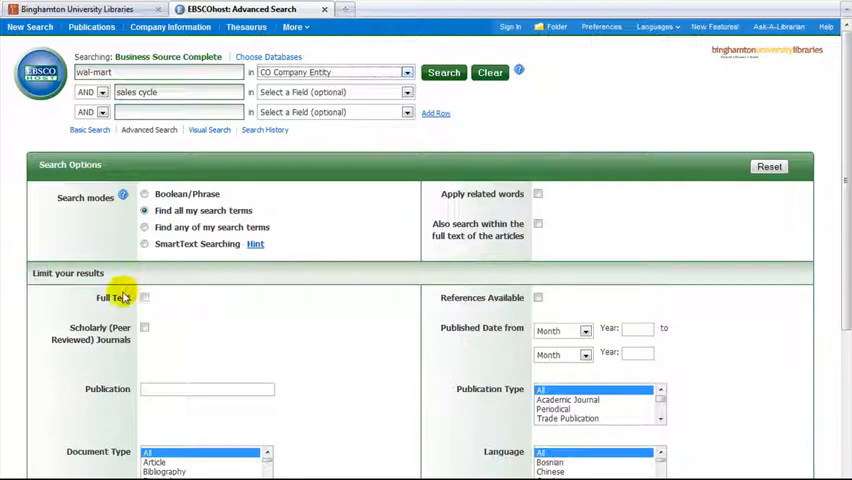
pyautogui.moveTo(124, 332)
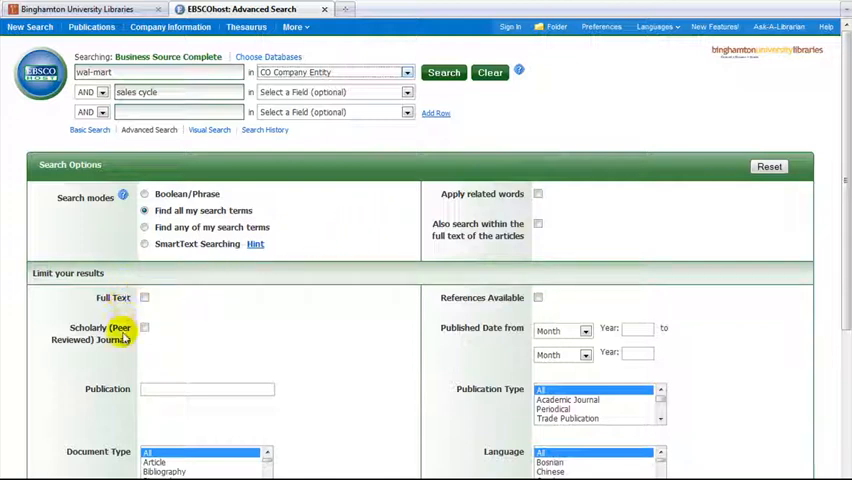
pyautogui.moveTo(530, 350)
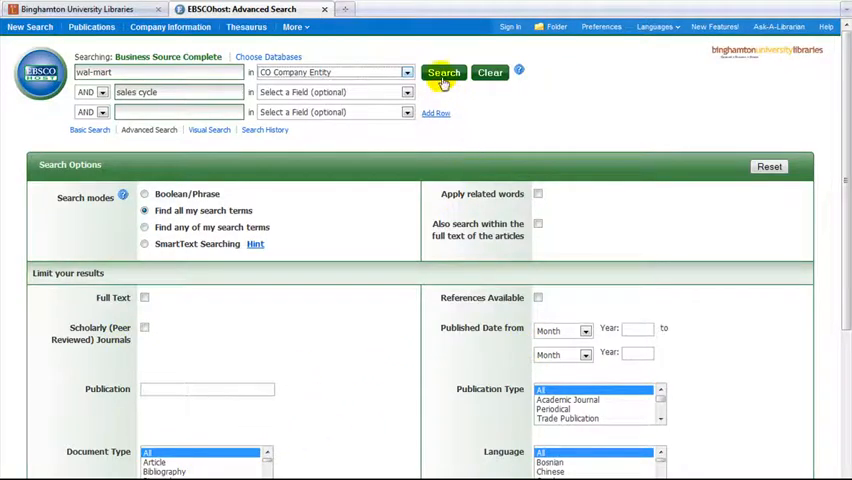
# Run the search and review results, including Mass Grocery Retail and items 4–6 with PDF or Get It links
pyautogui.click(444, 72)
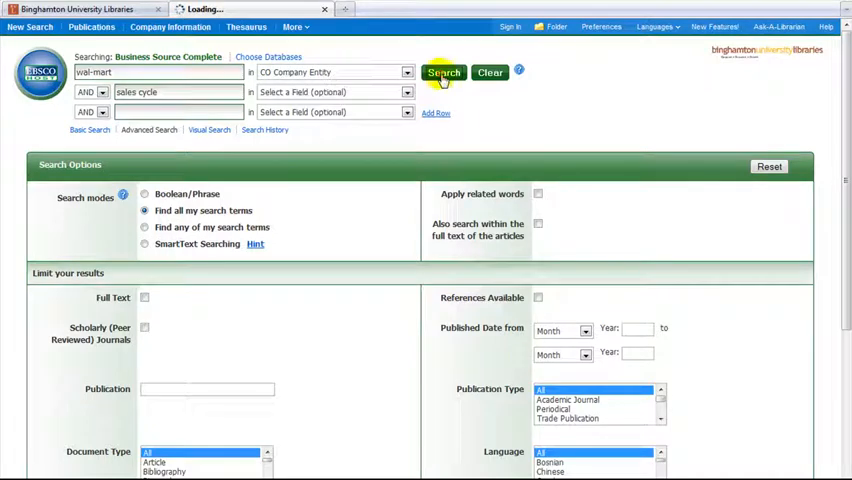
pyautogui.click(444, 72)
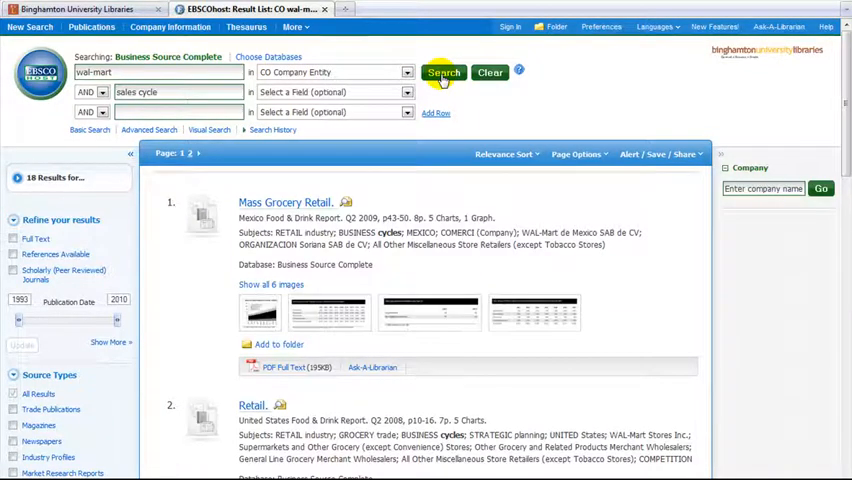
pyautogui.moveTo(784, 118)
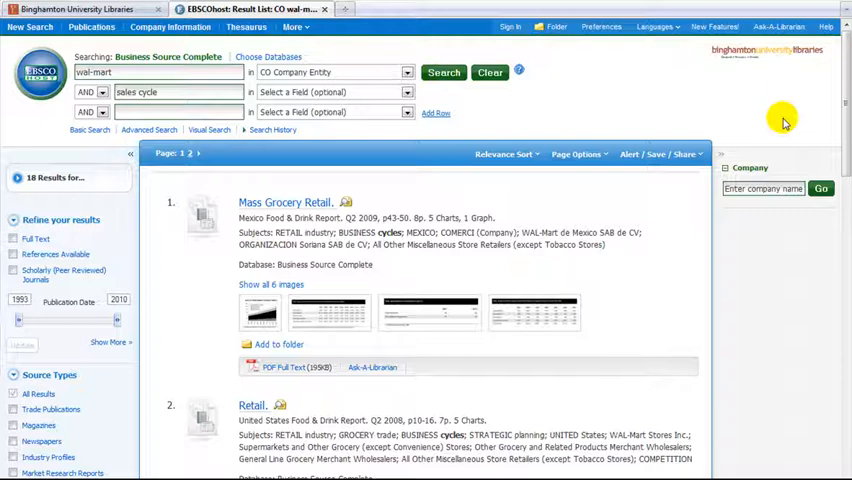
pyautogui.moveTo(104, 220)
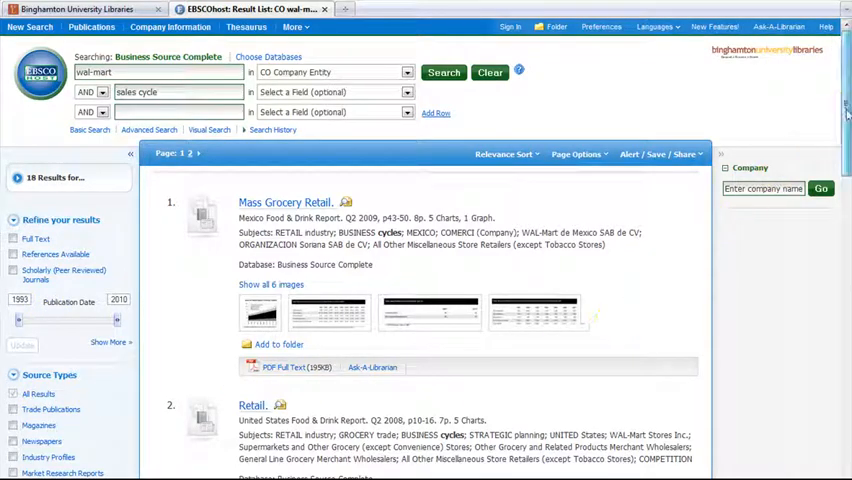
pyautogui.scroll(-3)
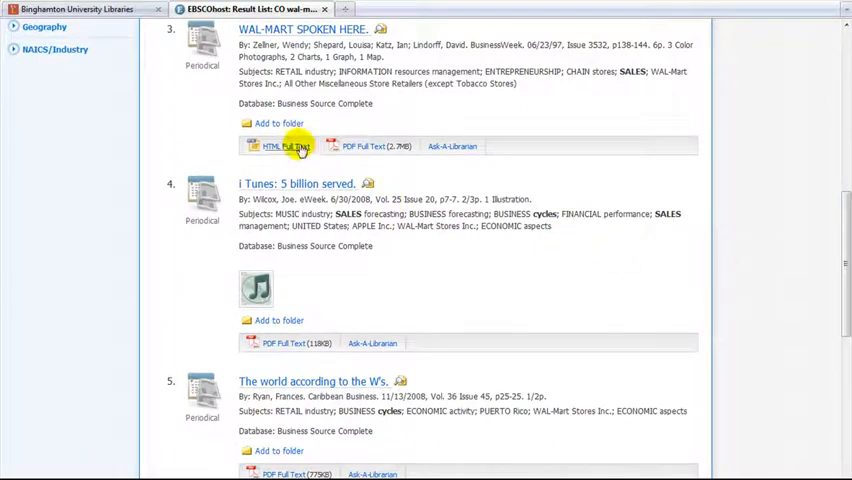
pyautogui.moveTo(284, 344)
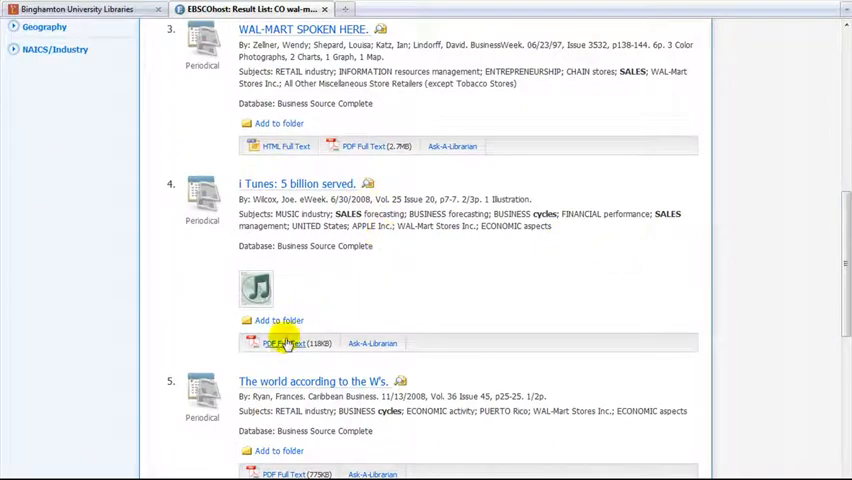
pyautogui.moveTo(284, 344)
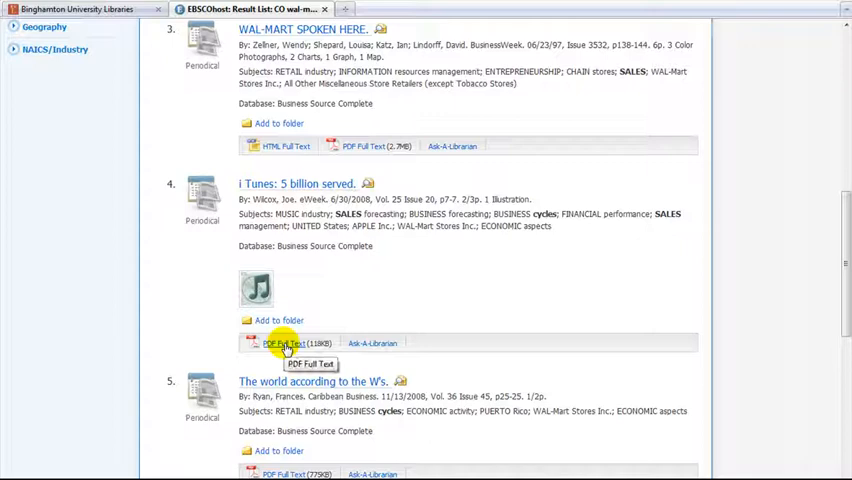
pyautogui.scroll(-3)
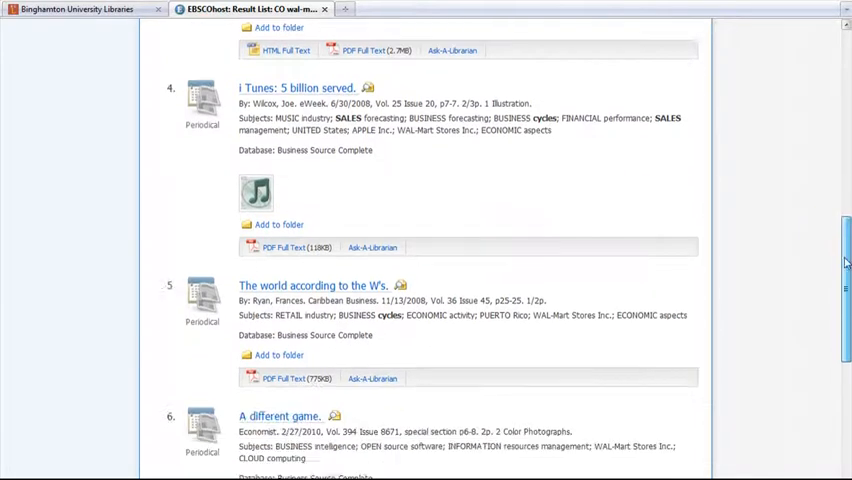
pyautogui.scroll(-3)
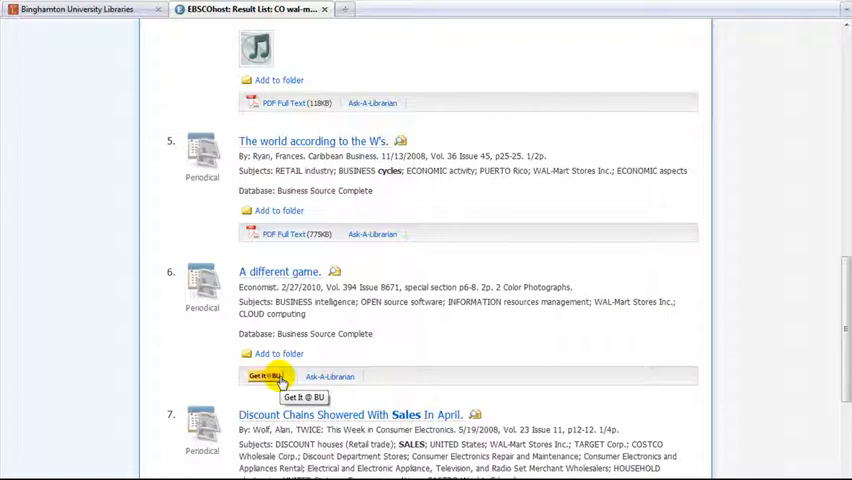
pyautogui.moveTo(780, 340)
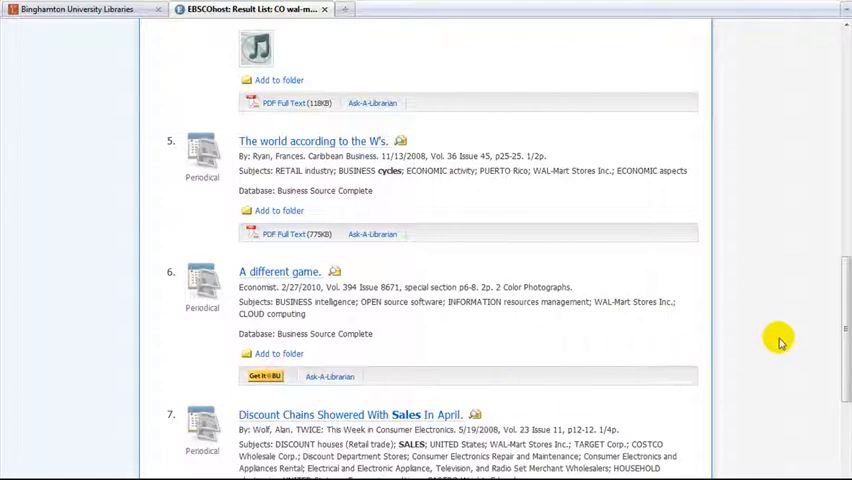
pyautogui.scroll(3)
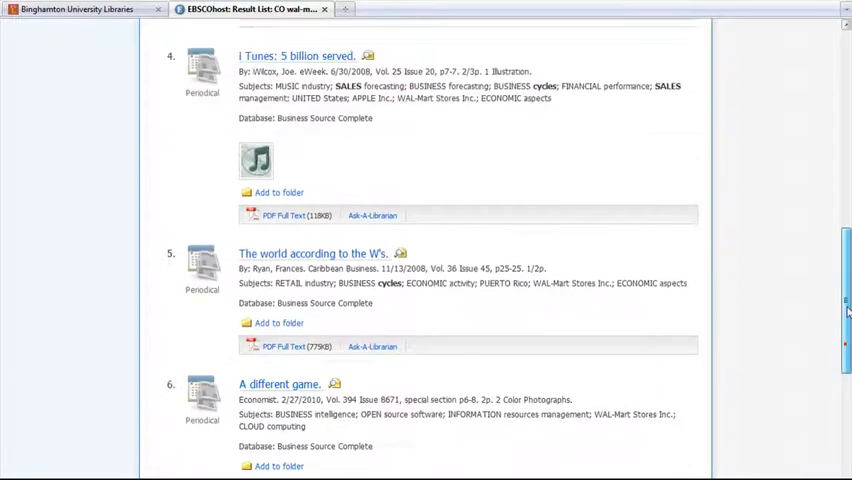
# Search Company Information for 'wal-mart' to list Wal-Mart entities with city, country and revenue
pyautogui.scroll(3)
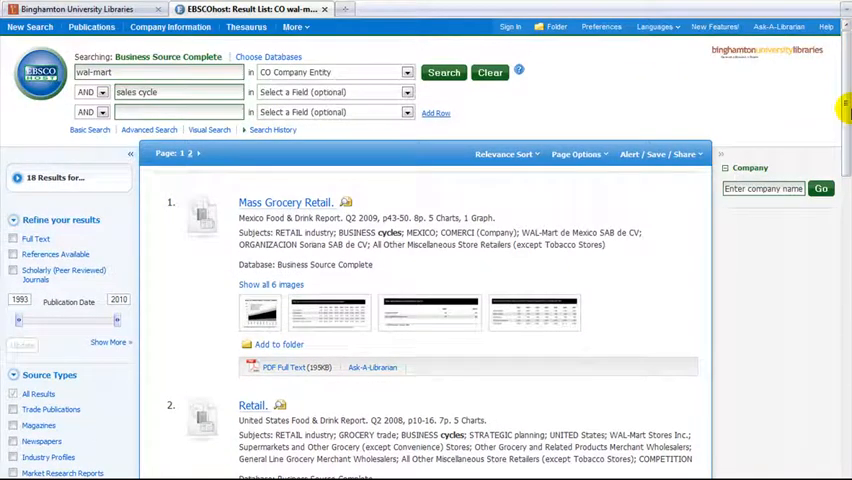
pyautogui.moveTo(564, 84)
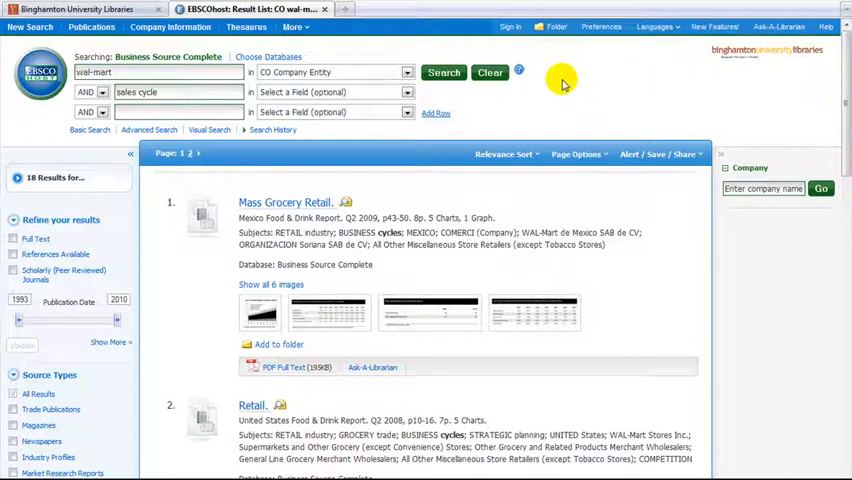
pyautogui.moveTo(246, 28)
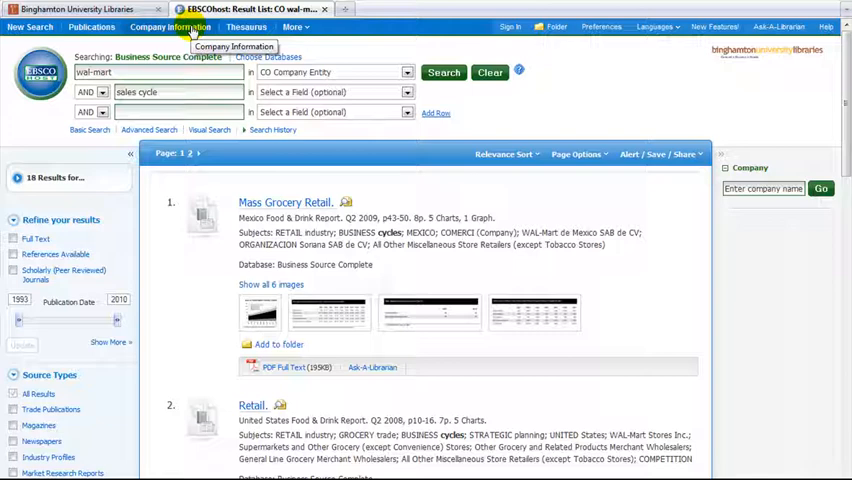
pyautogui.click(168, 28)
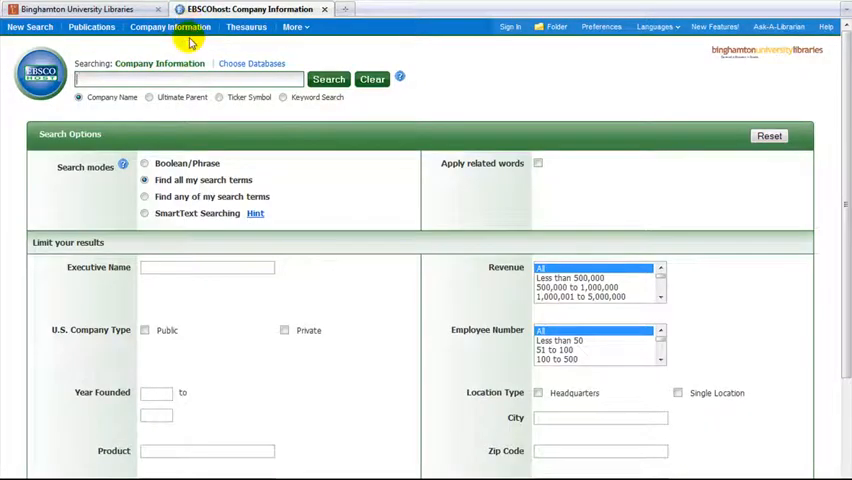
pyautogui.write('wa')
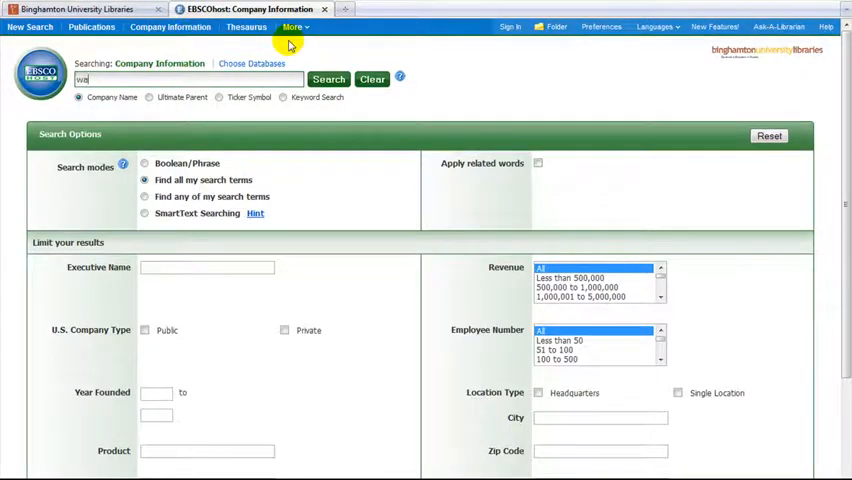
pyautogui.write('wal-mart')
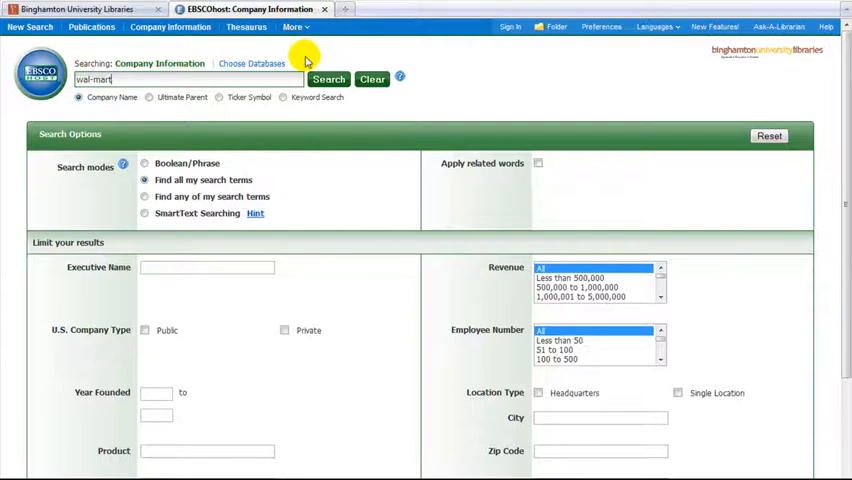
pyautogui.click(328, 80)
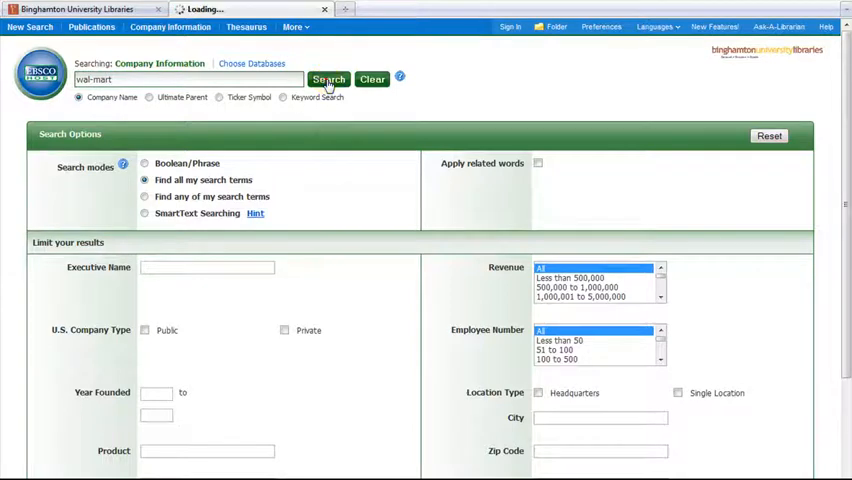
pyautogui.click(328, 80)
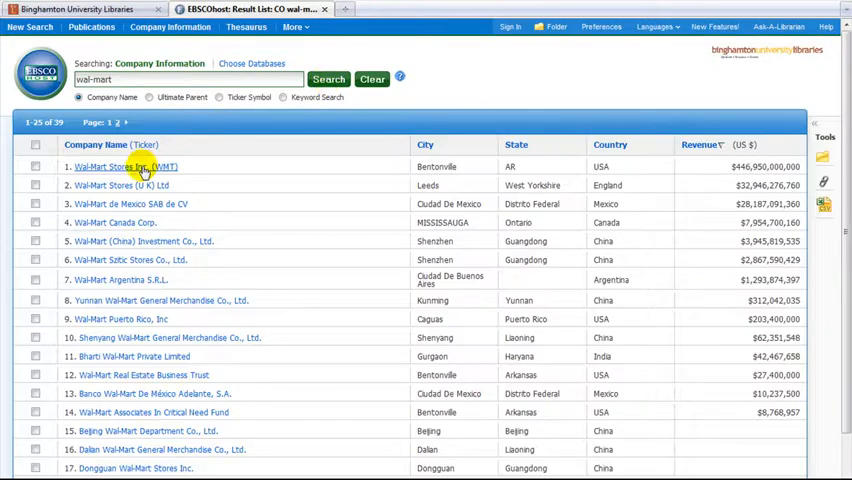
# View the Wal-Mart Stores Inc. record's addresses, line of business, revenue and financials
pyautogui.click(124, 166)
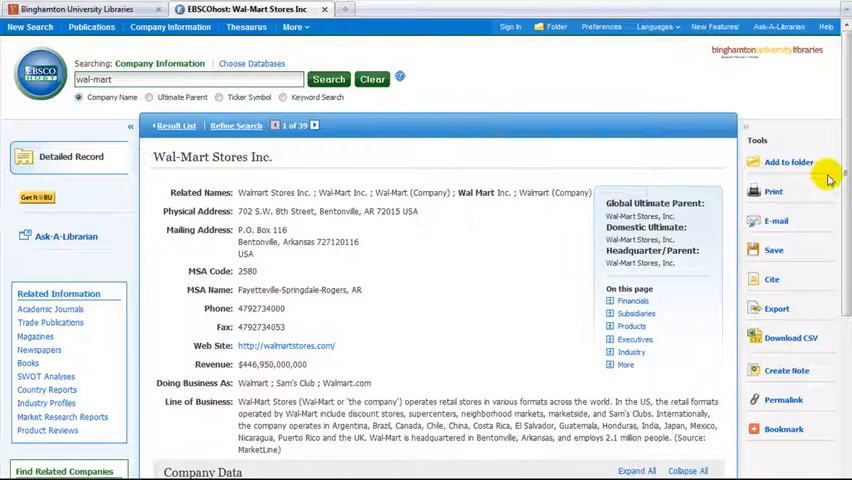
pyautogui.scroll(-3)
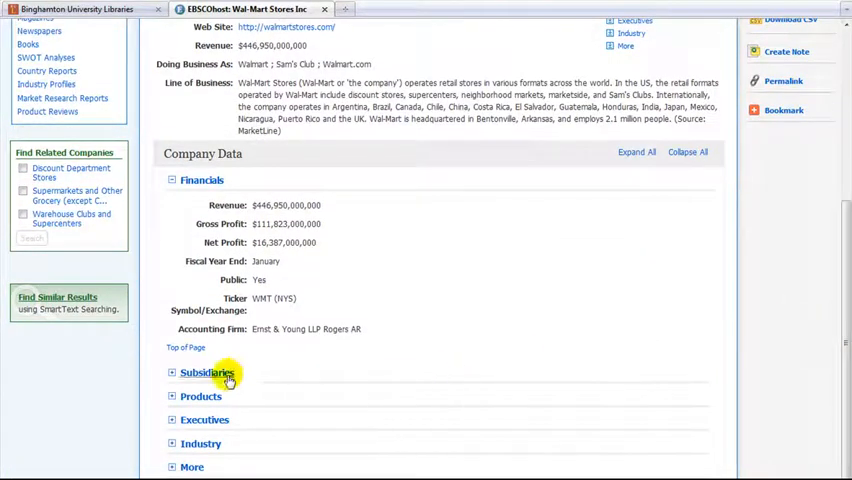
pyautogui.moveTo(204, 420)
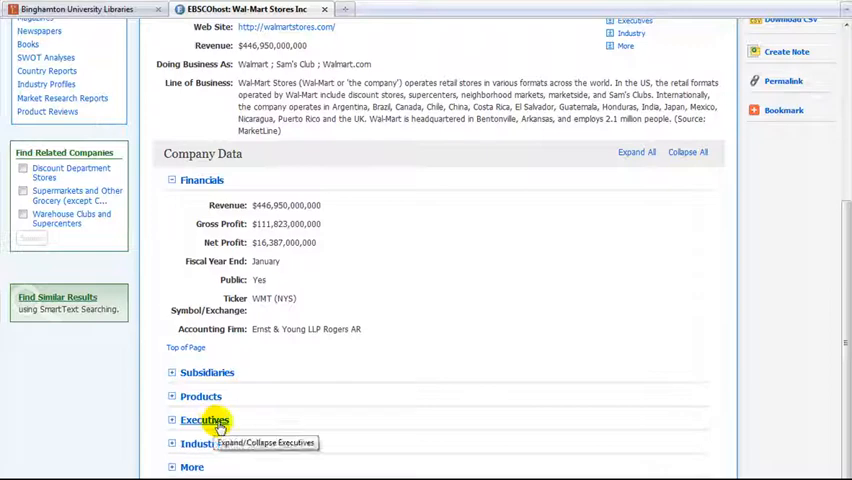
pyautogui.scroll(3)
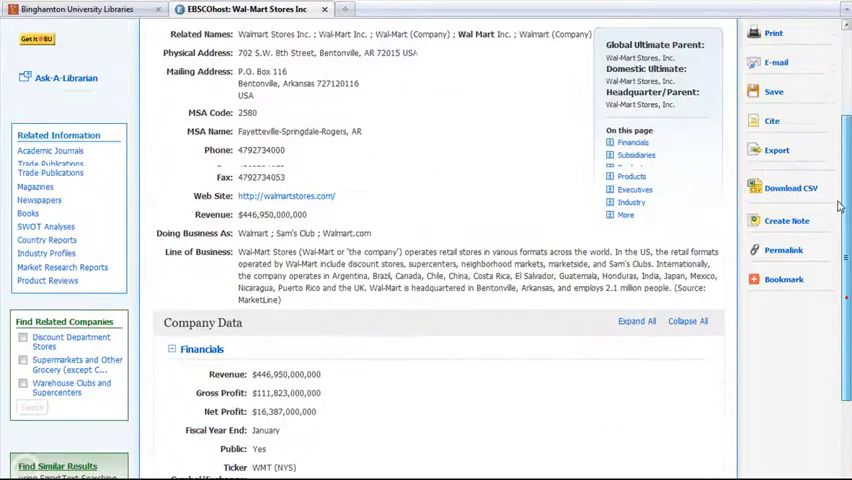
pyautogui.scroll(3)
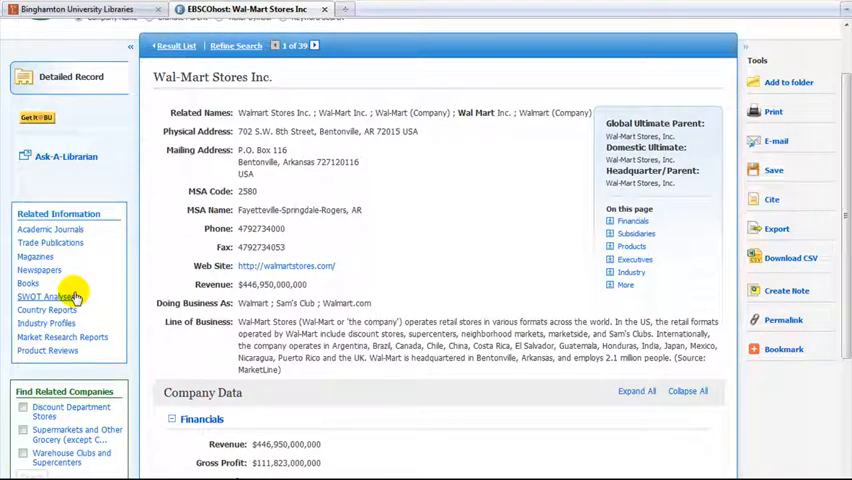
pyautogui.moveTo(552, 252)
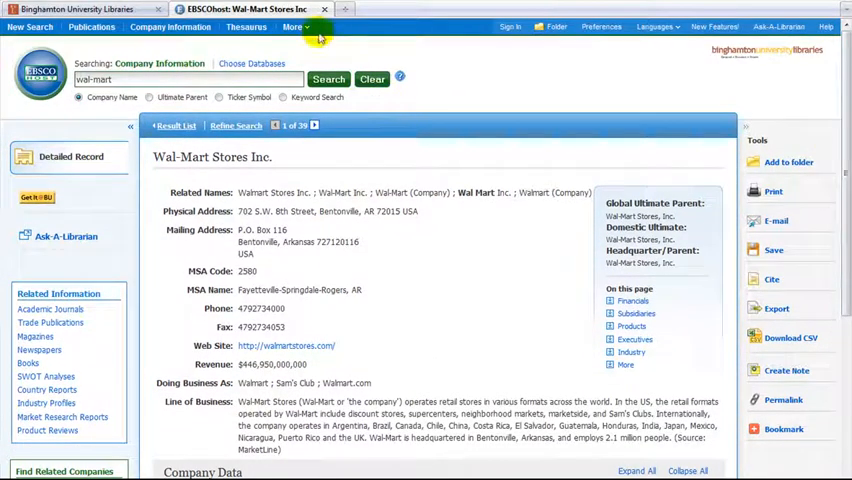
# Browse the Company Profiles database for 'wal-mart' to list Wal-Mart Stores, Inc. MarketLine reports
pyautogui.click(292, 28)
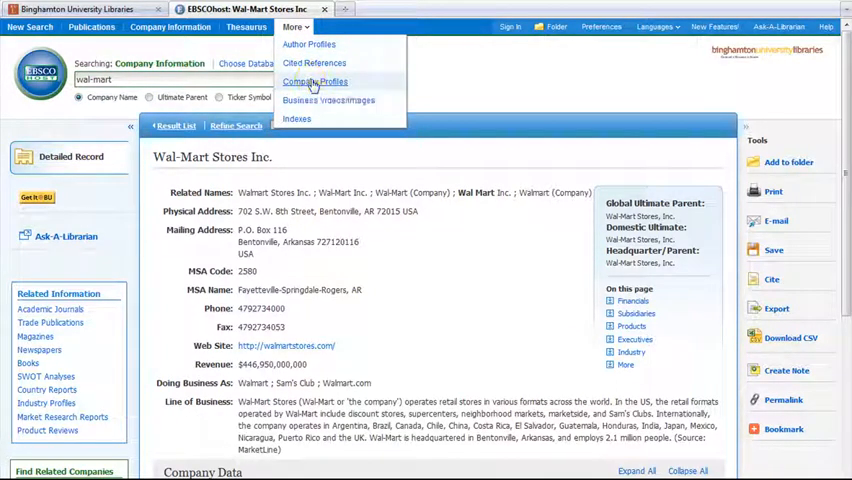
pyautogui.click(314, 80)
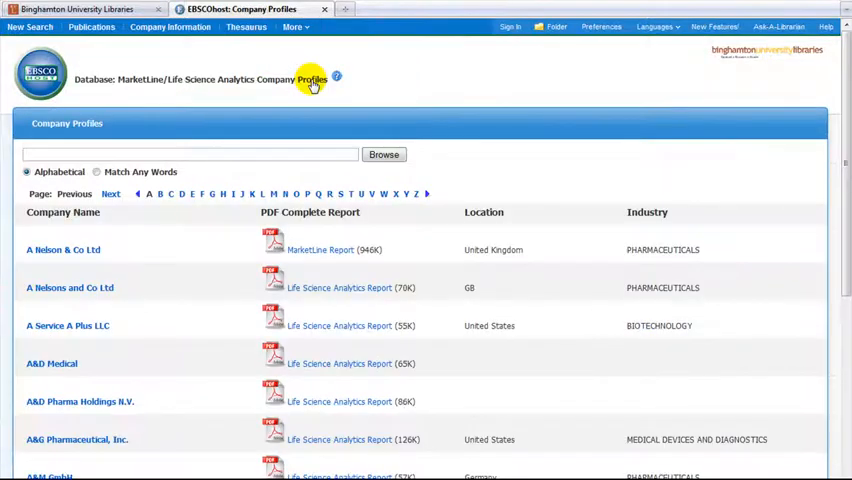
pyautogui.moveTo(284, 152)
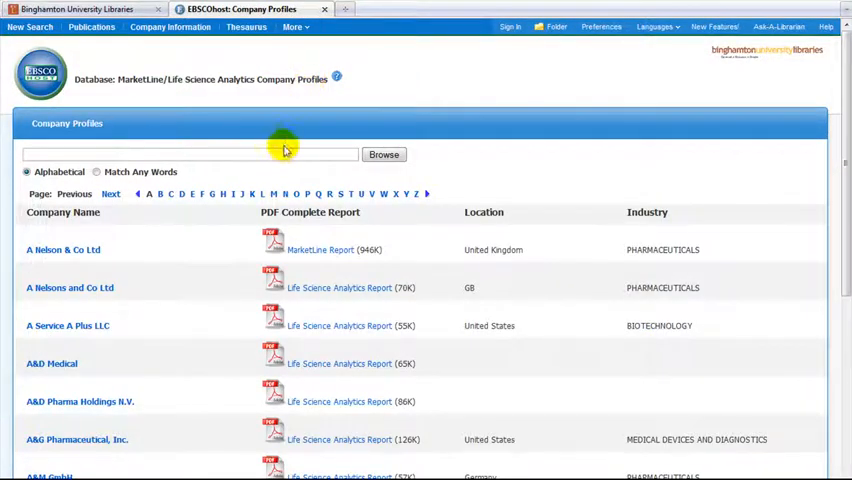
pyautogui.write('wal-mart')
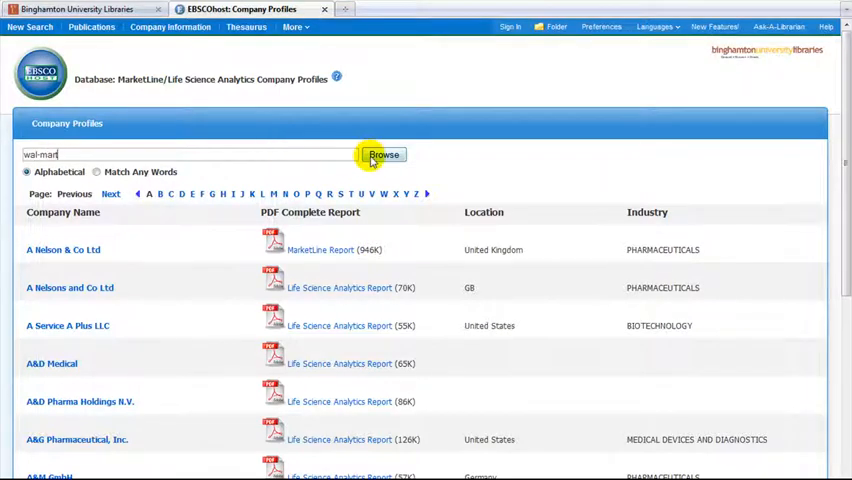
pyautogui.click(384, 156)
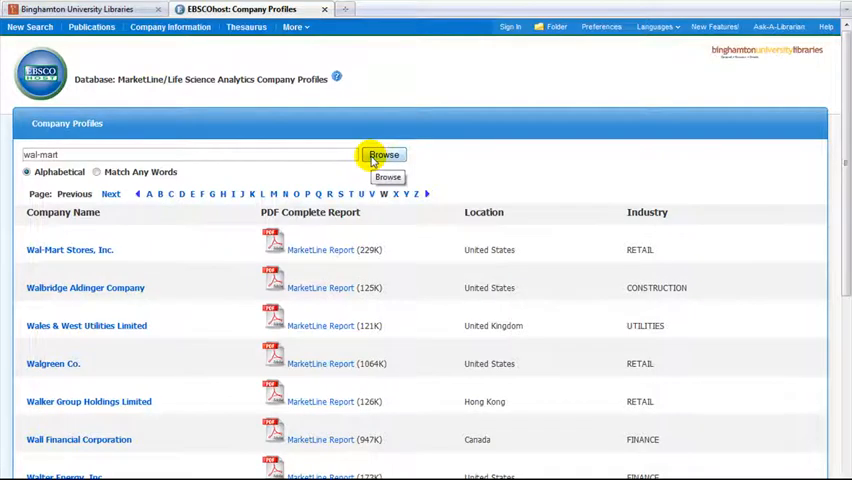
pyautogui.moveTo(368, 236)
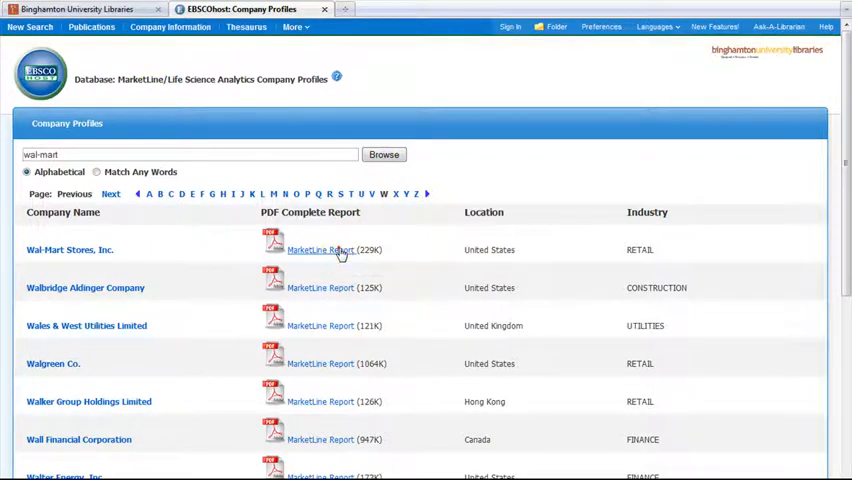
# View the Wal-Mart Stores, Inc. MarketLine report PDF at its Business Description section
pyautogui.click(320, 250)
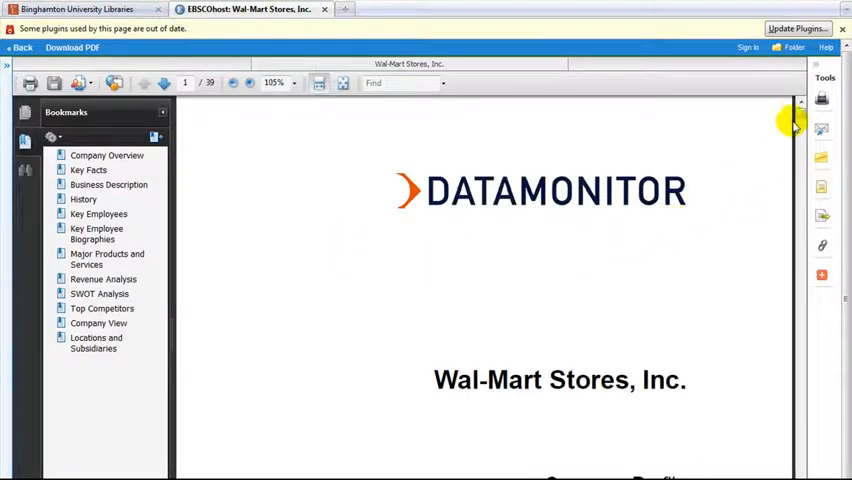
pyautogui.scroll(-3)
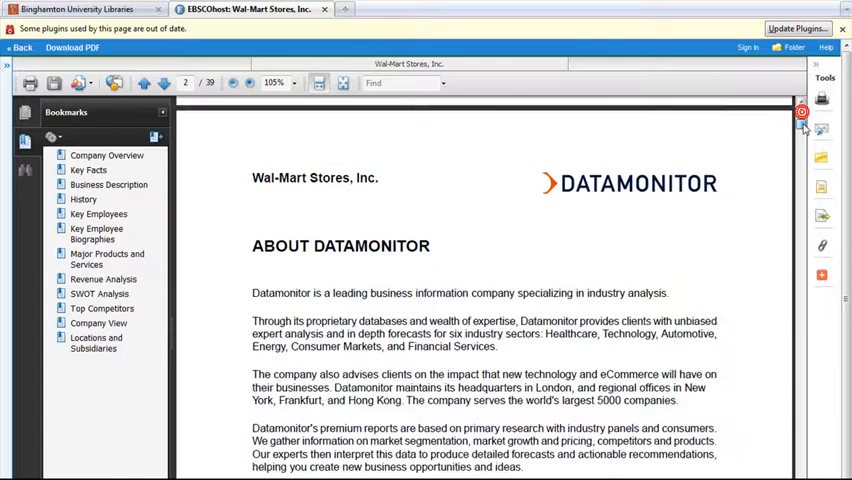
pyautogui.click(144, 84)
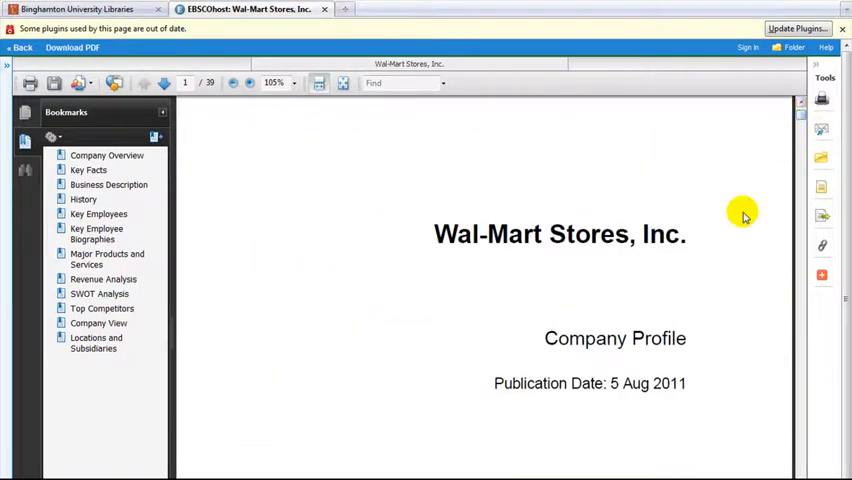
pyautogui.moveTo(500, 384)
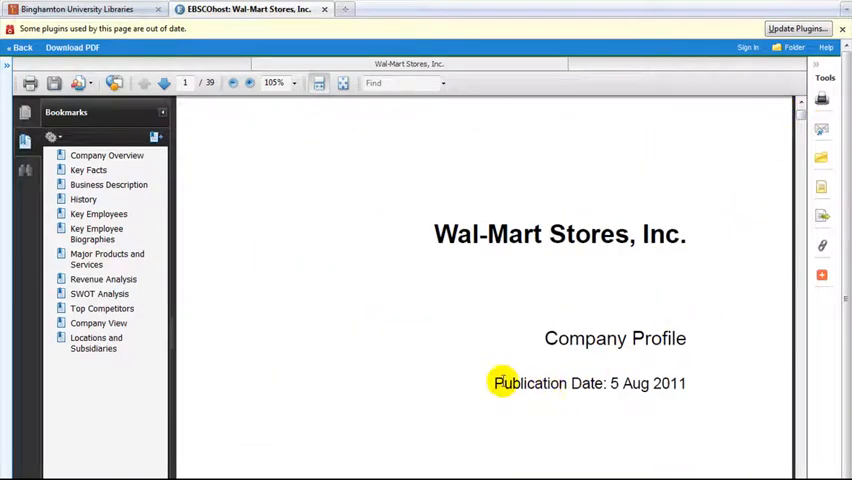
pyautogui.doubleClick(528, 384)
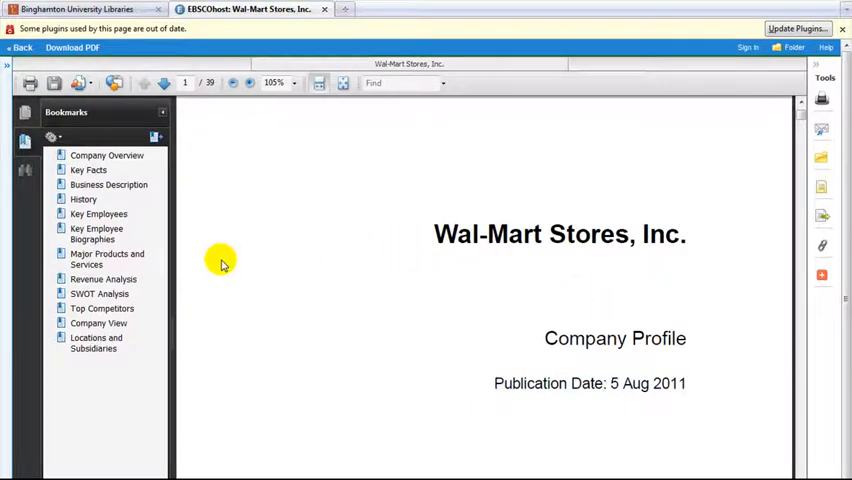
pyautogui.moveTo(108, 184)
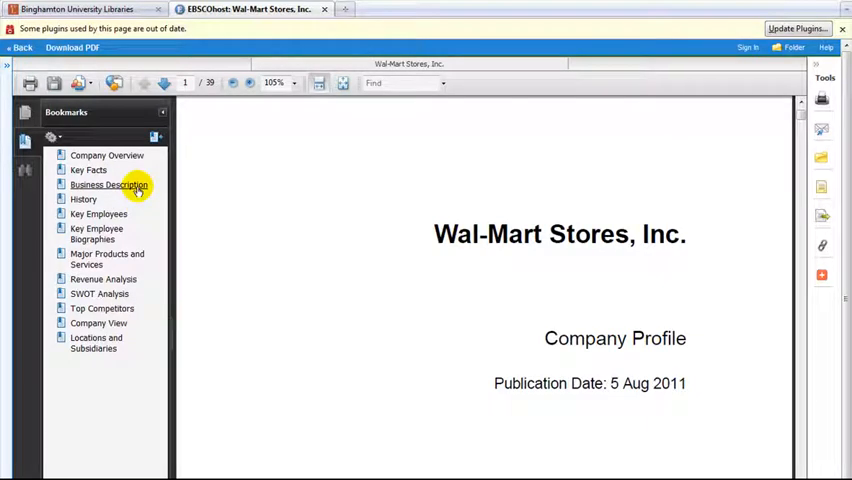
pyautogui.click(108, 184)
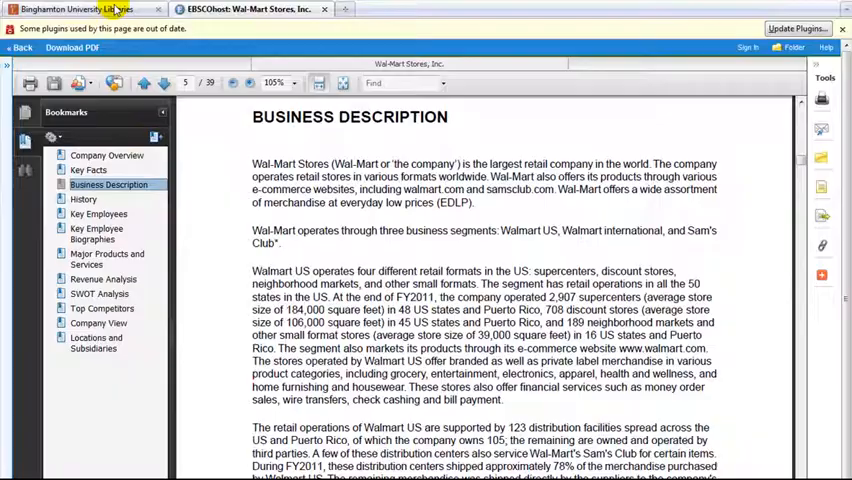
# Return to the Binghamton University Libraries site and show the Ask Us research help page
pyautogui.click(76, 8)
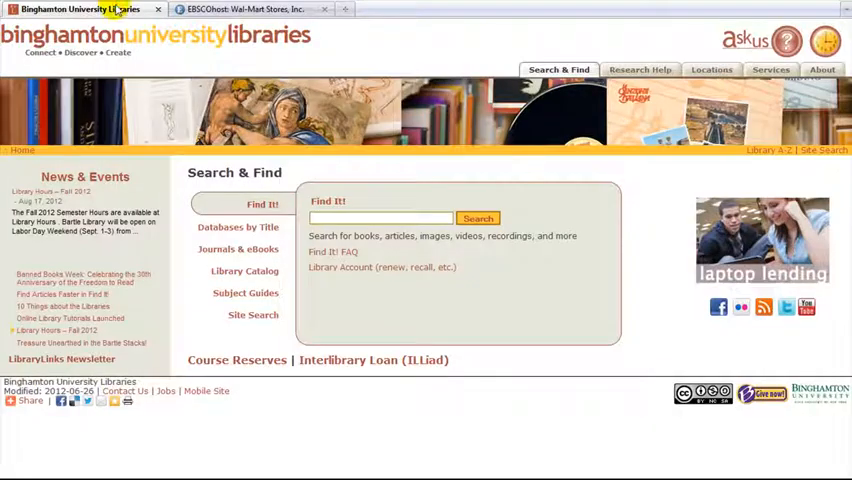
pyautogui.moveTo(744, 42)
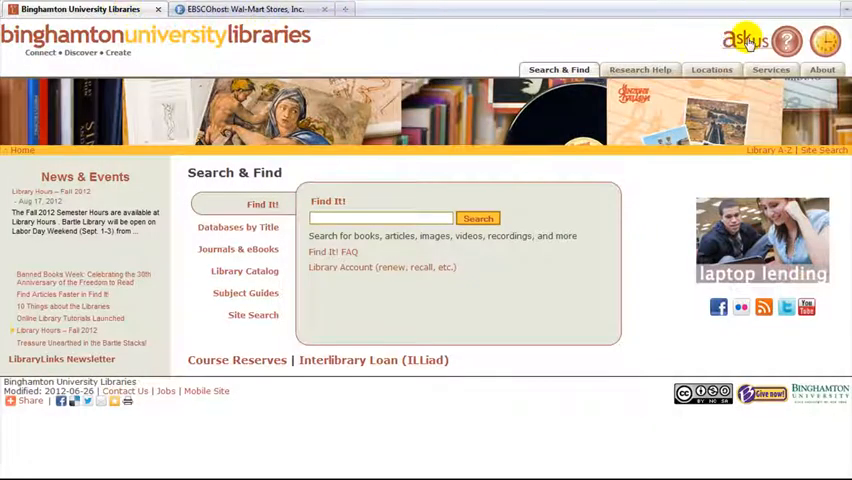
pyautogui.click(744, 40)
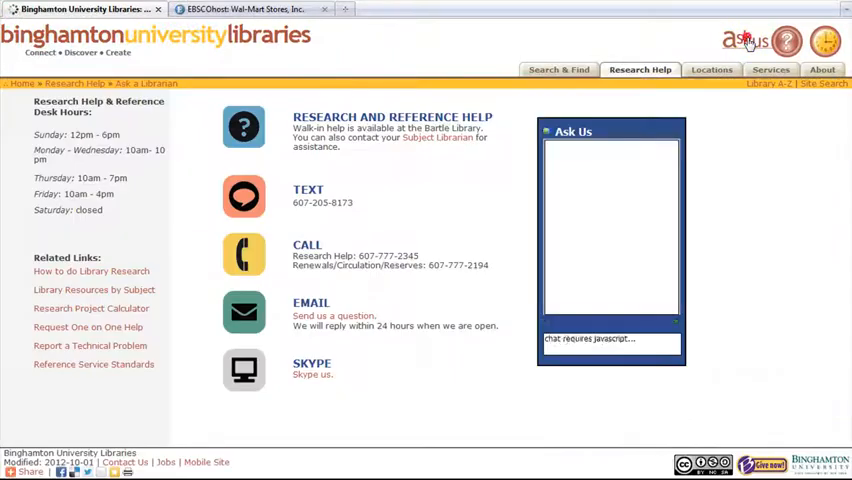